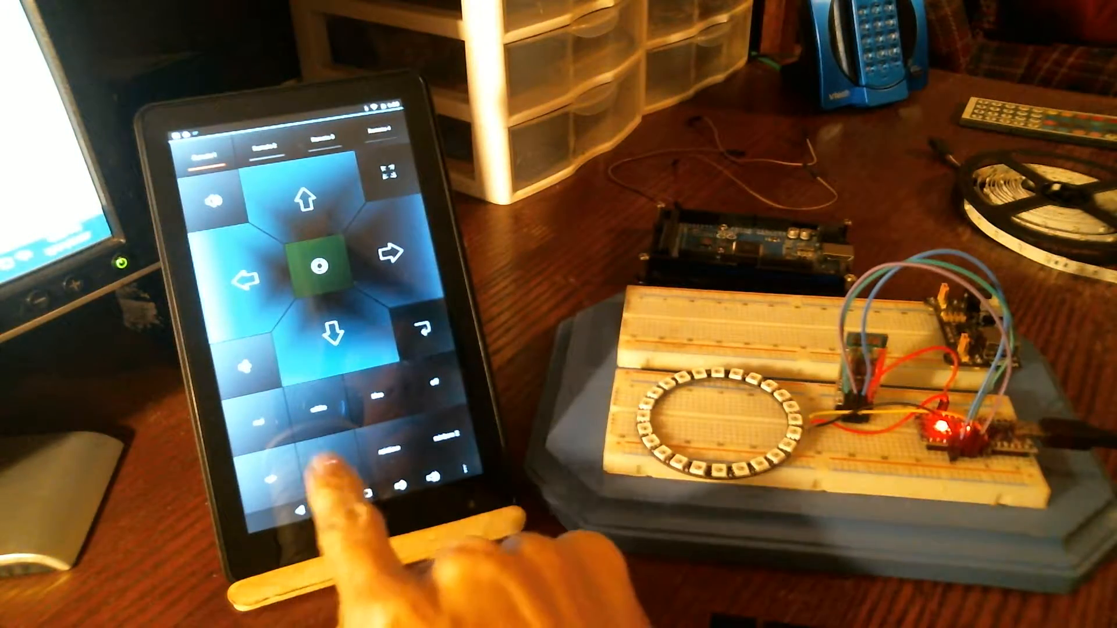
{"action": "left_click", "coordinate": [321, 477]}
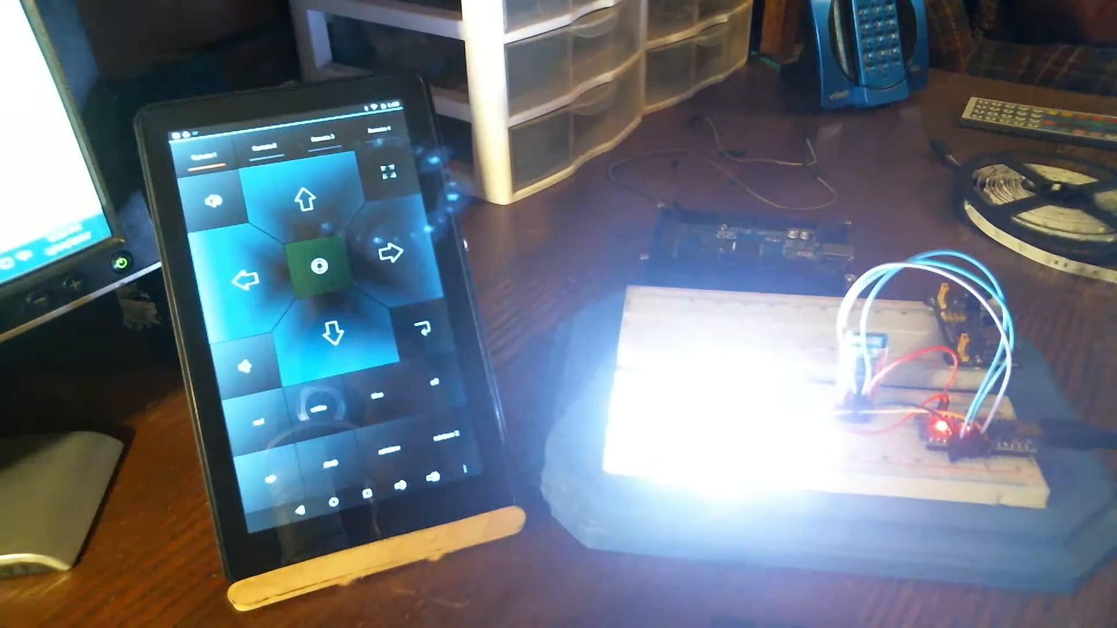